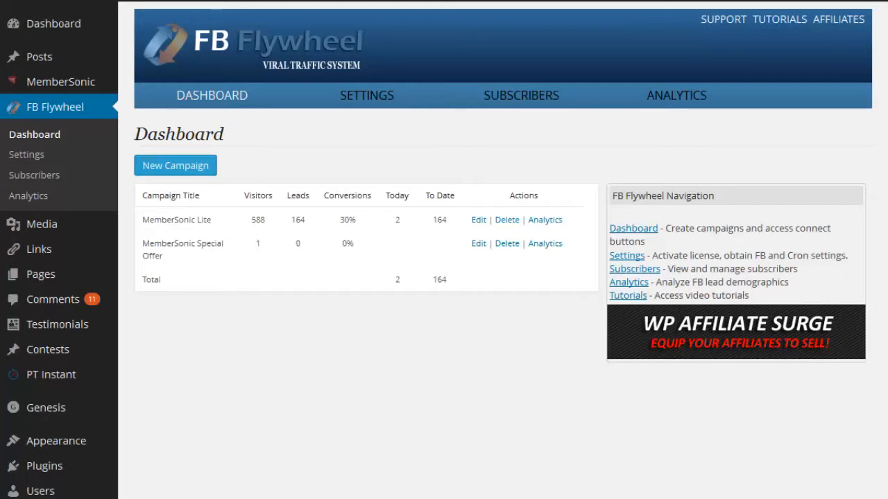
mouse_move(175, 233)
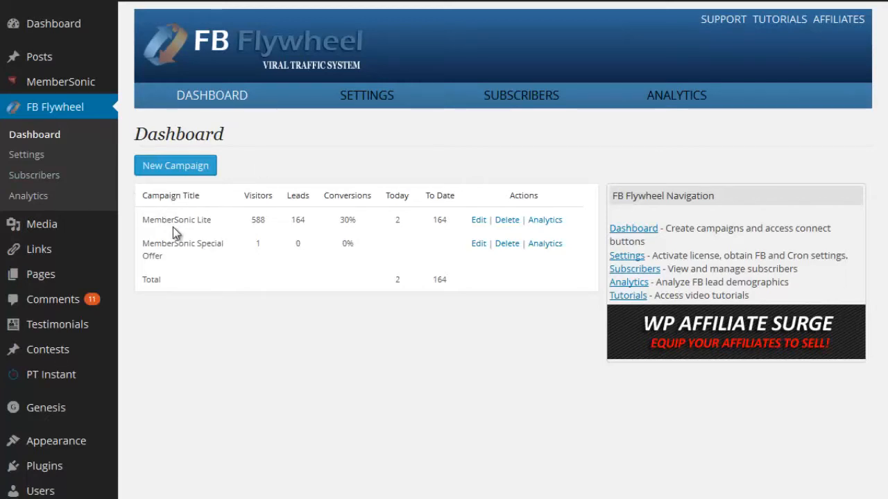
mouse_move(271, 233)
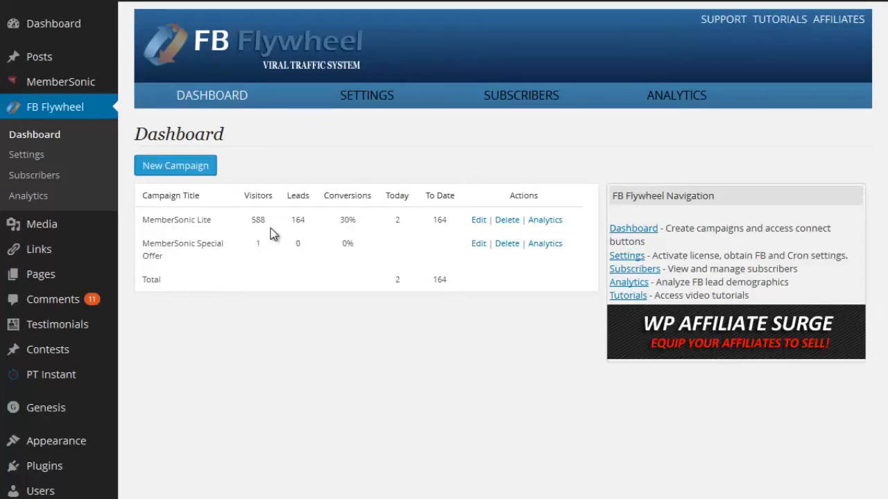
mouse_move(371, 239)
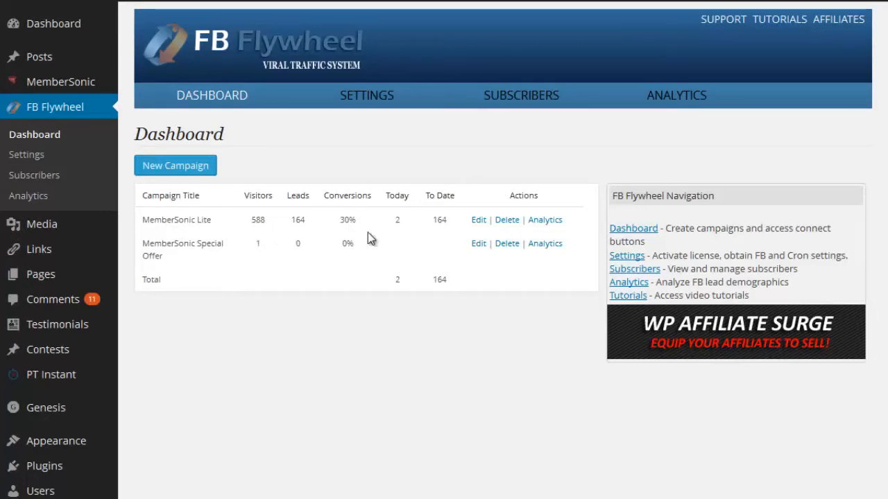
mouse_move(421, 244)
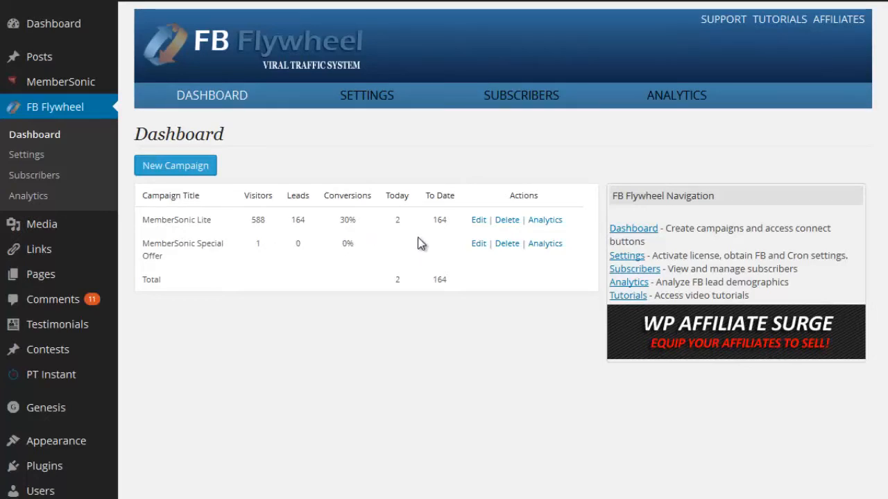
mouse_move(410, 233)
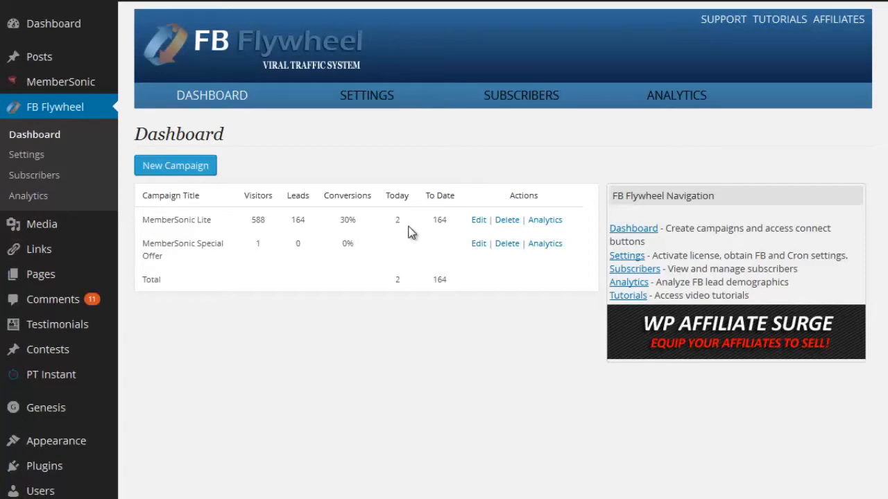
mouse_move(345, 235)
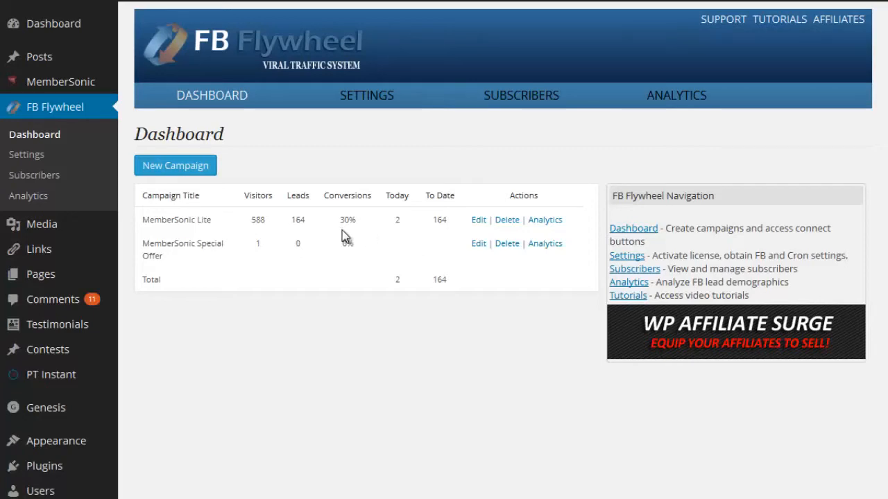
mouse_move(173, 189)
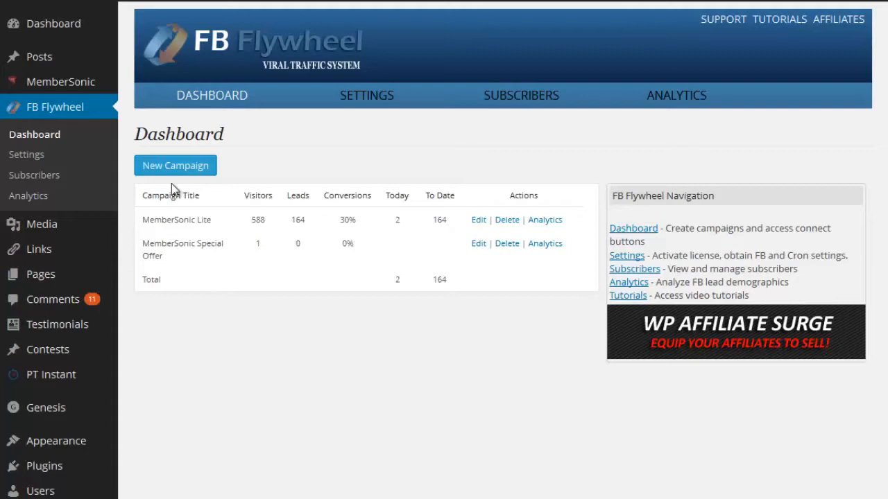
mouse_move(547, 228)
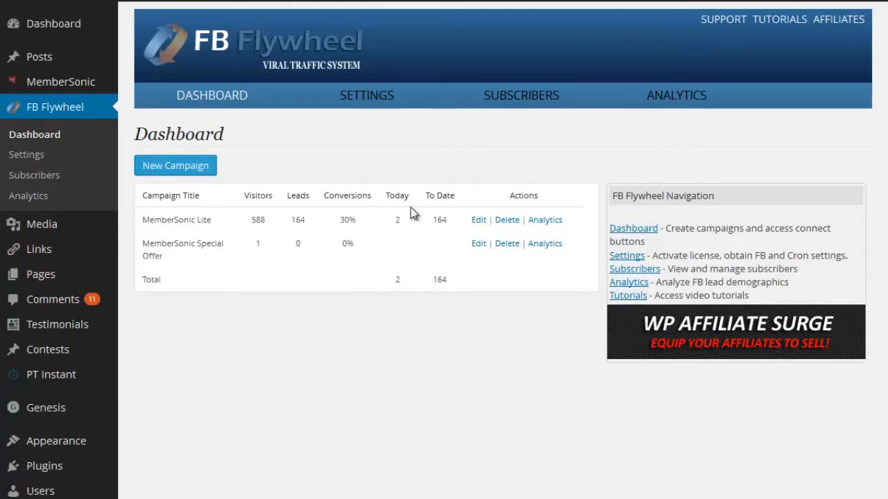
Edit the MemberSonic Lite campaign and review its Section 1 fields and image dropdown.
left_click(477, 219)
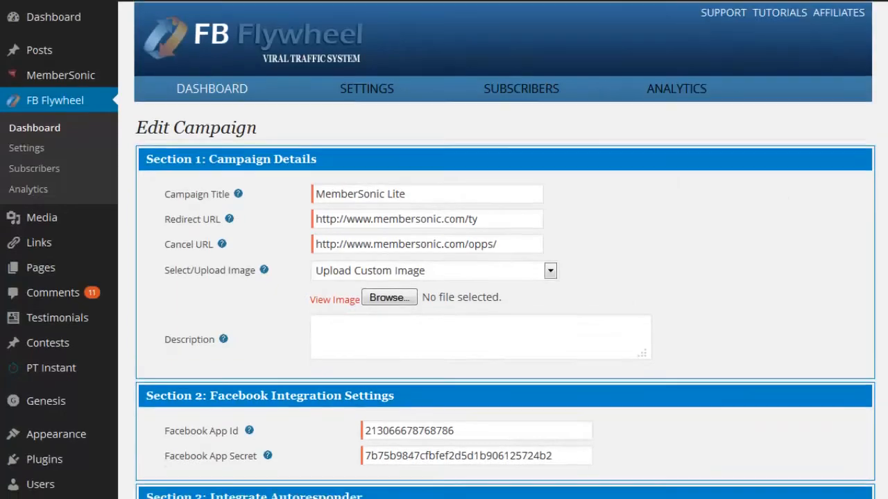
scroll("down", 3)
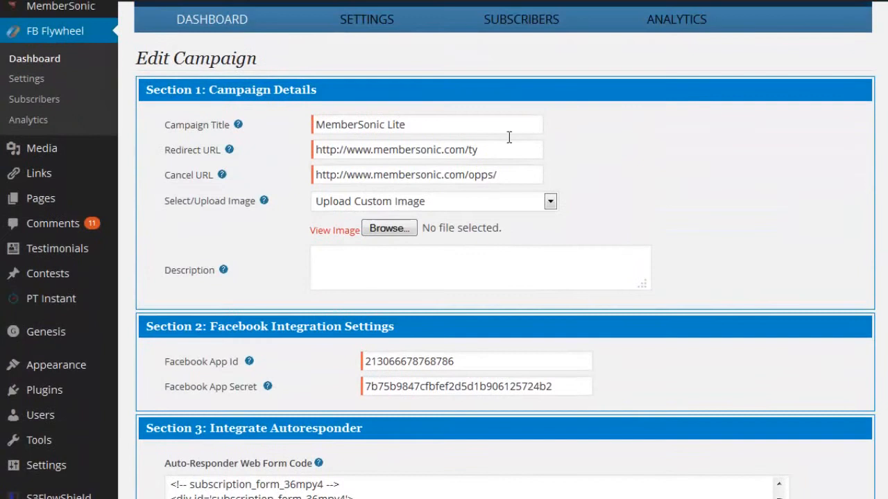
mouse_move(175, 164)
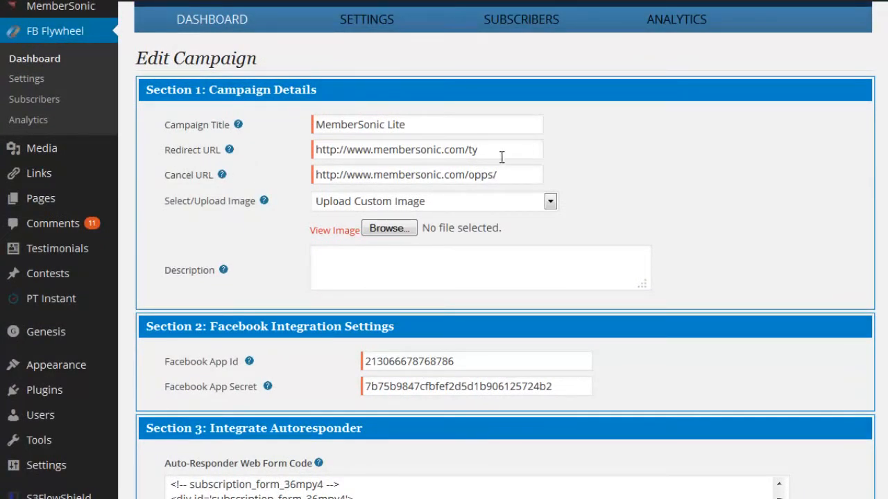
mouse_move(485, 156)
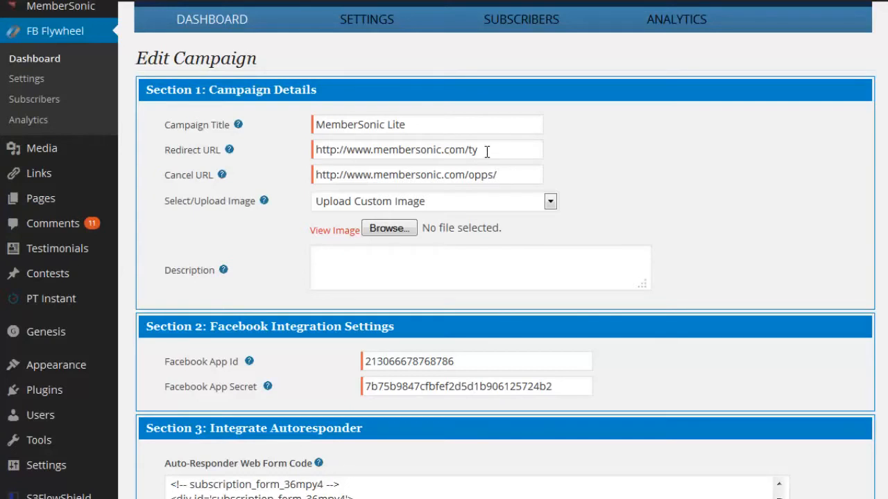
double_click(410, 150)
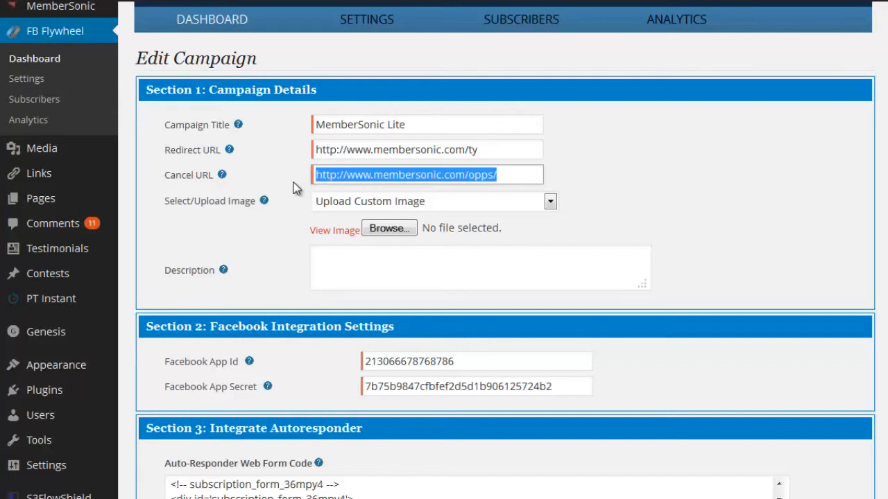
mouse_move(341, 220)
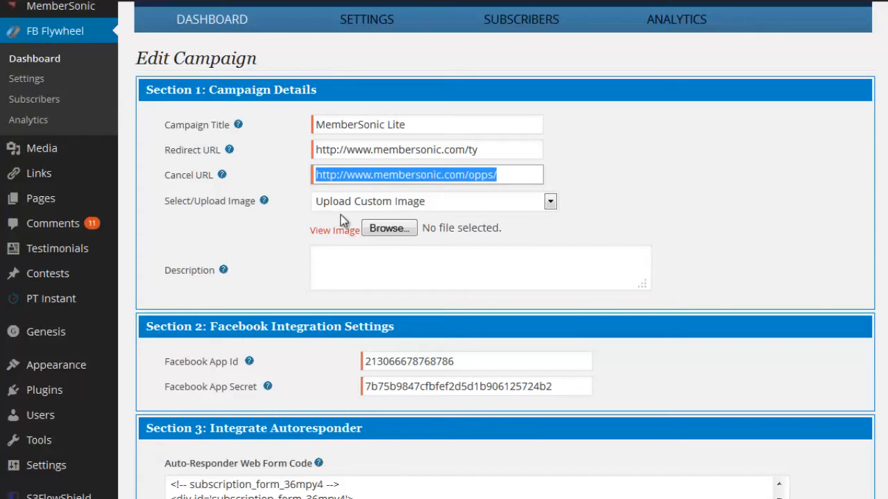
mouse_move(197, 213)
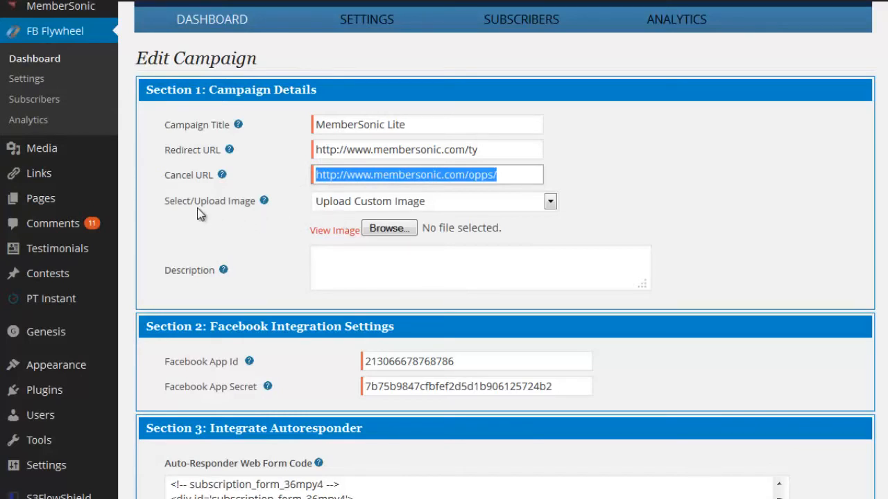
mouse_move(326, 233)
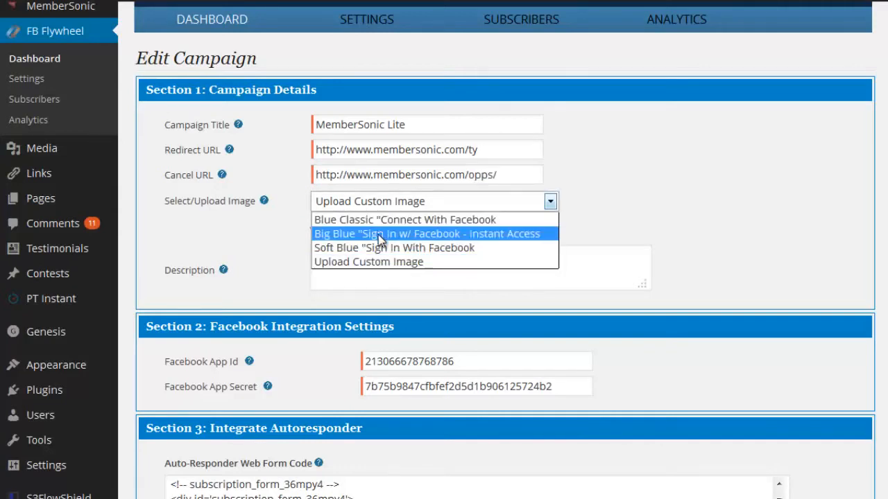
mouse_move(354, 238)
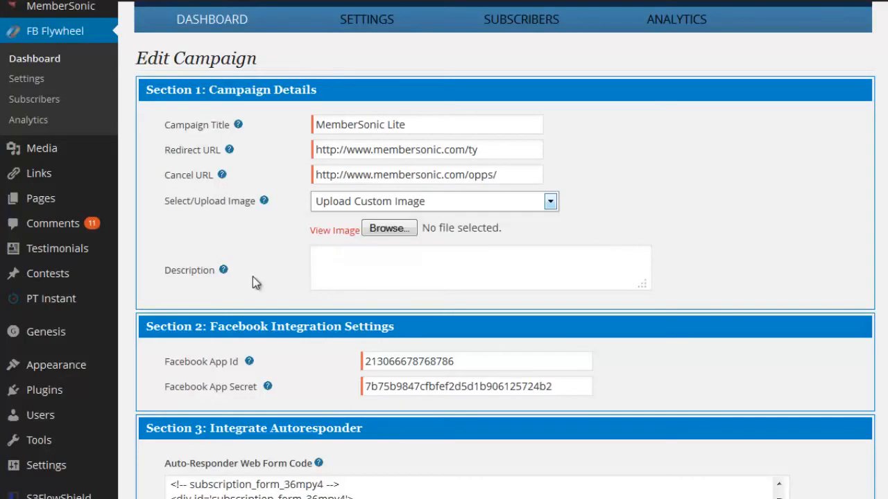
scroll("down", 3)
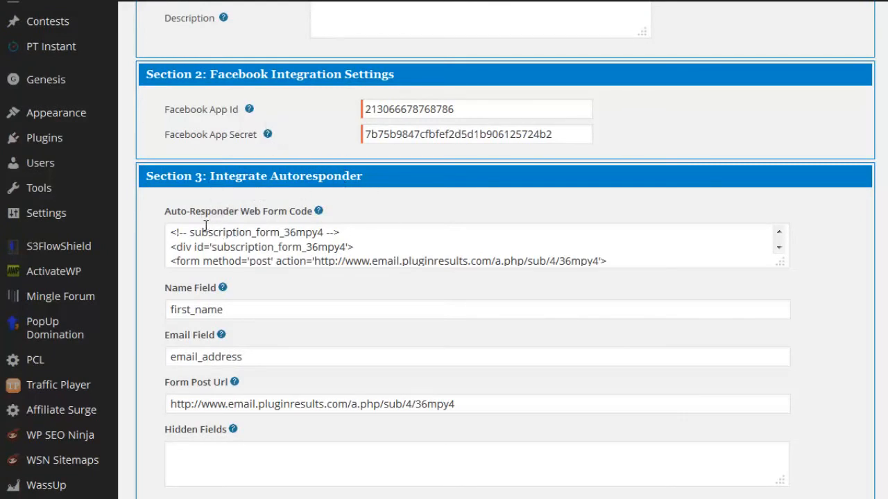
mouse_move(354, 263)
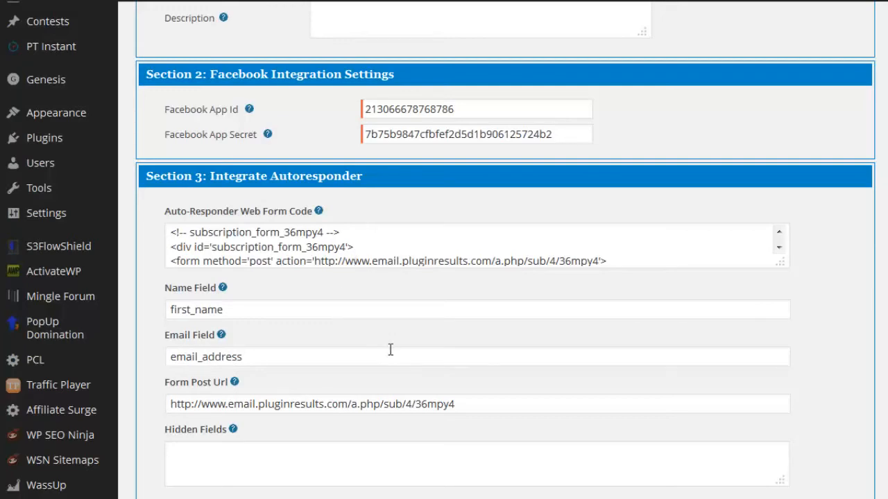
scroll("down", 3)
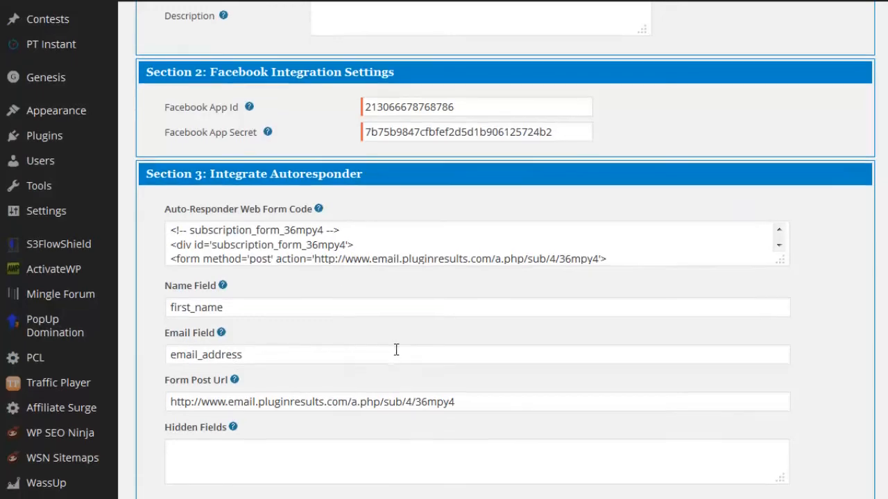
scroll("down", 3)
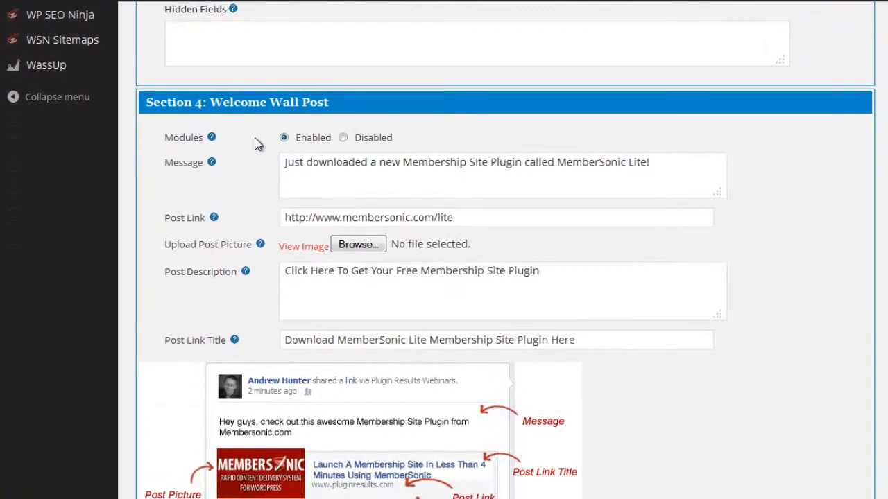
mouse_move(311, 155)
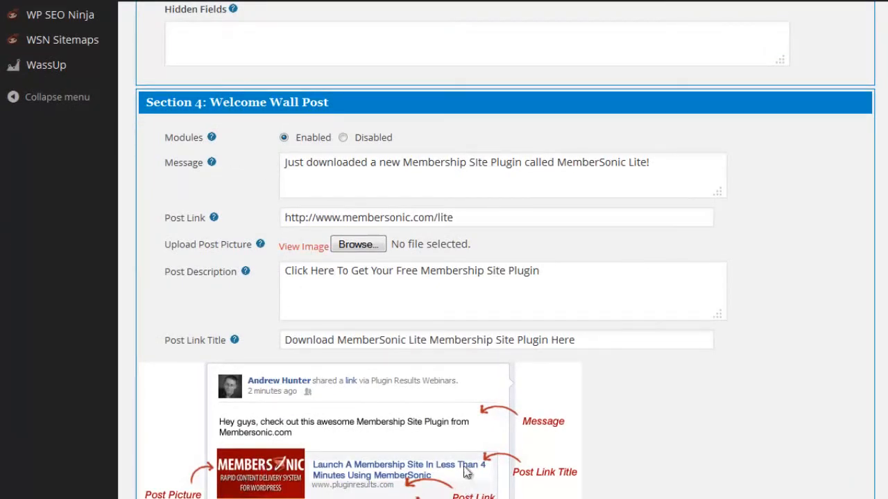
mouse_move(418, 394)
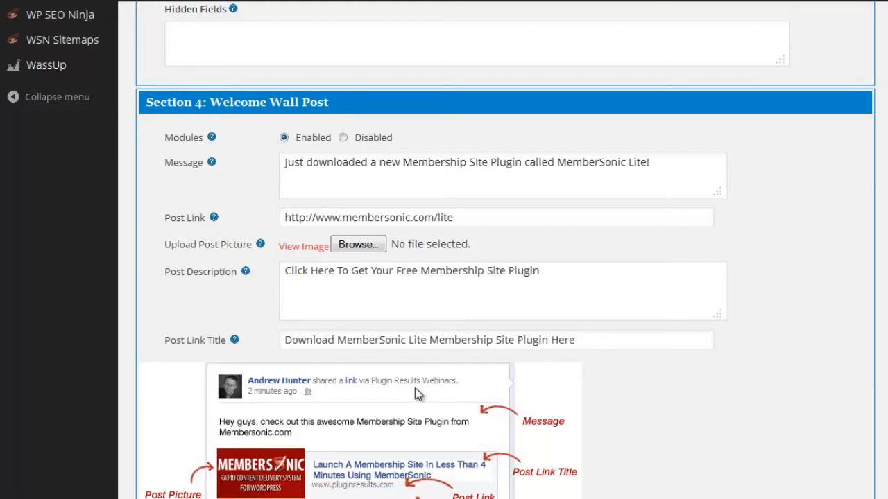
scroll("down", 3)
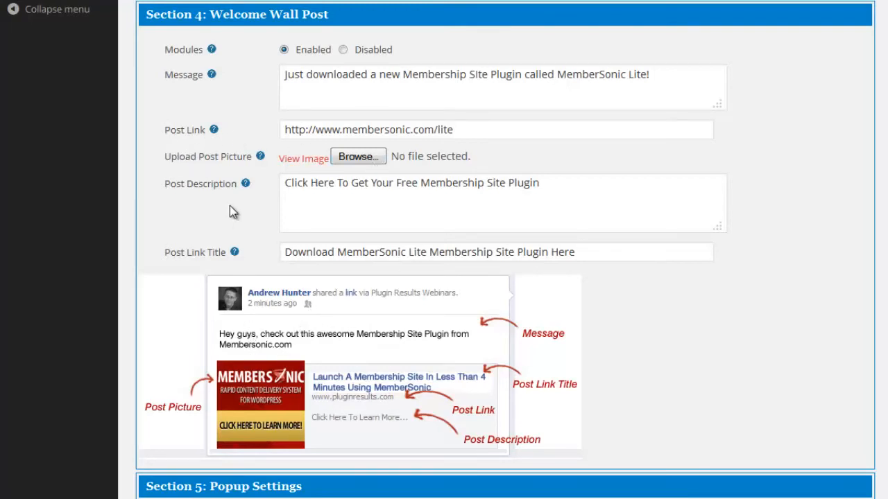
scroll("down", 3)
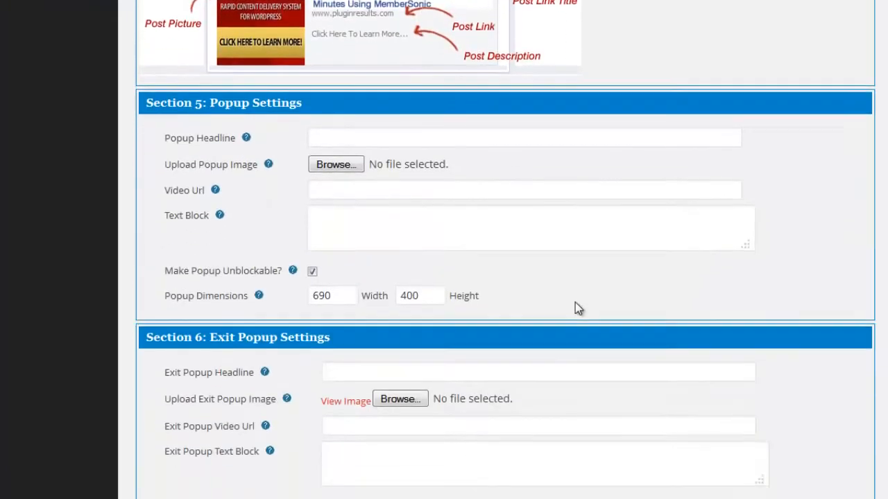
scroll("down", 3)
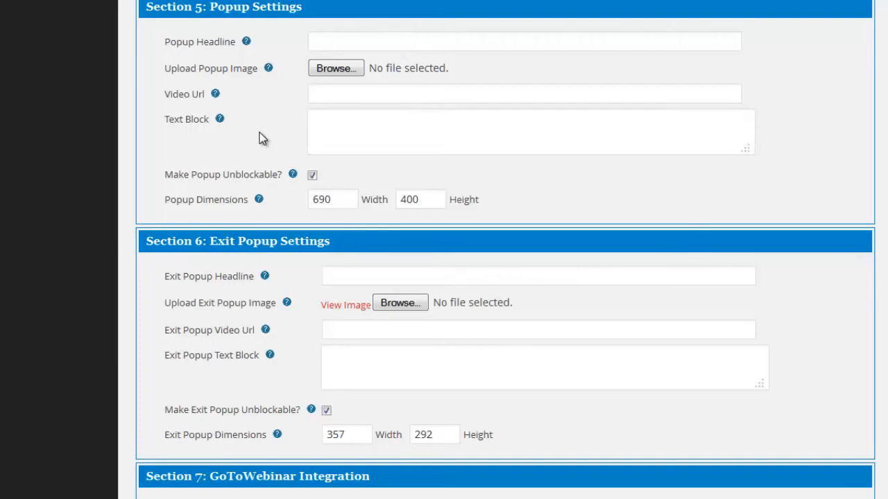
mouse_move(206, 67)
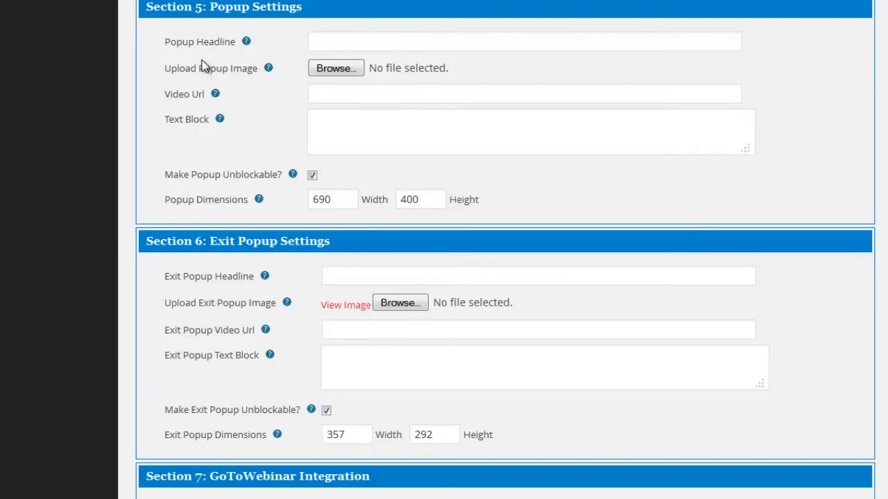
mouse_move(341, 106)
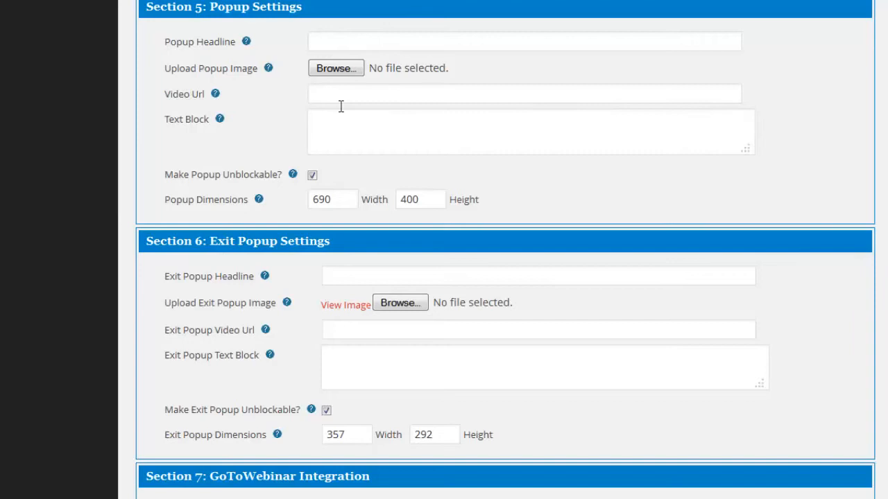
mouse_move(350, 216)
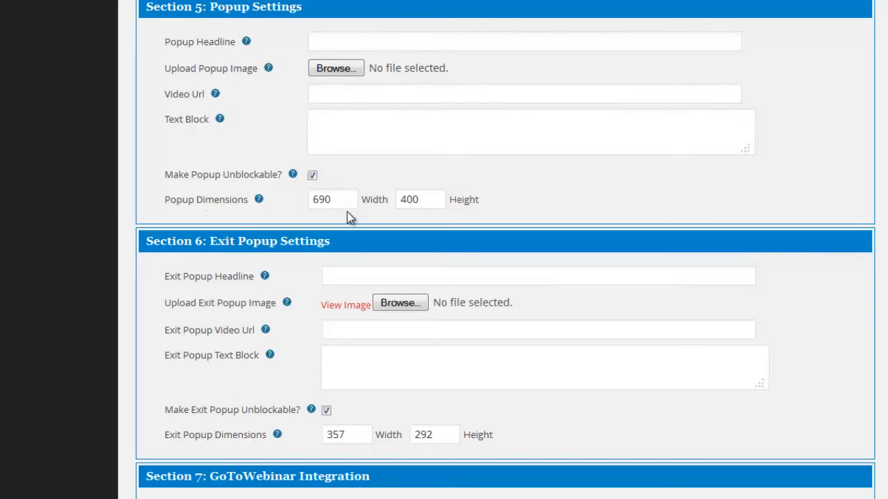
mouse_move(187, 255)
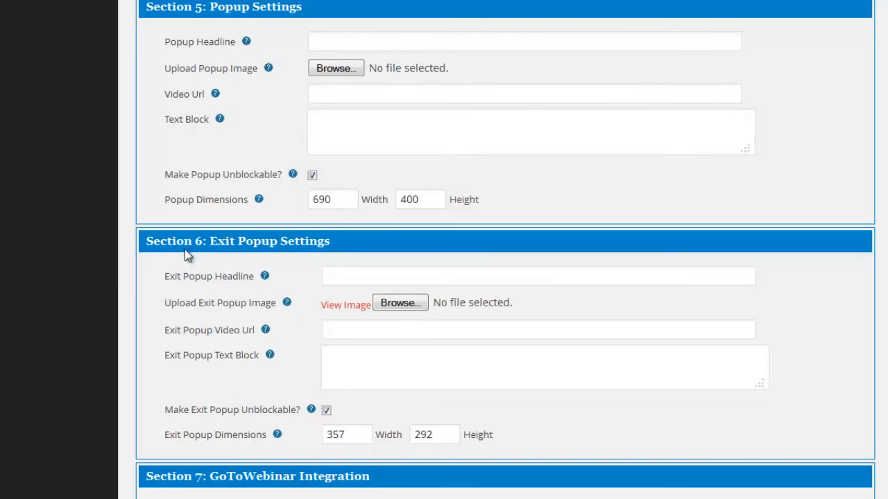
mouse_move(233, 255)
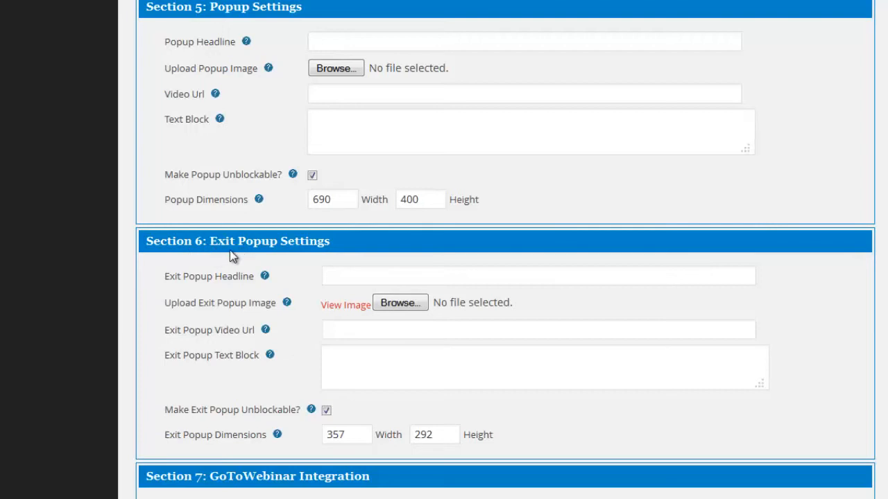
mouse_move(308, 316)
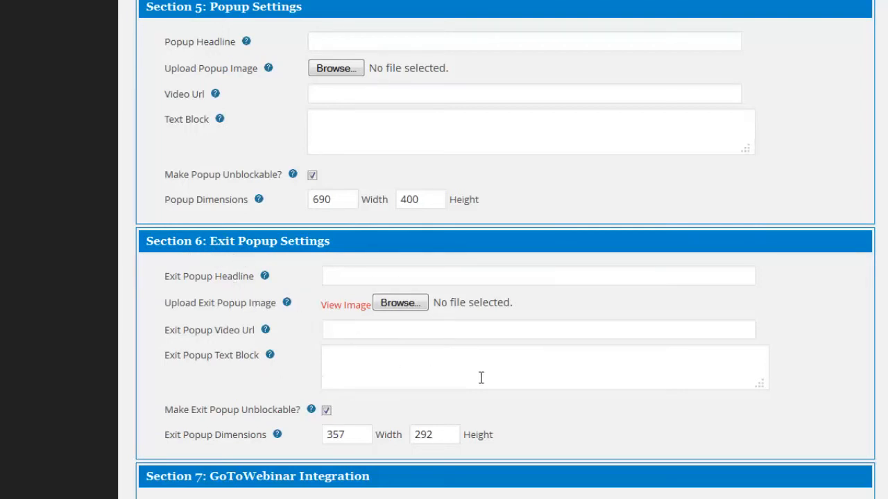
scroll("down", 3)
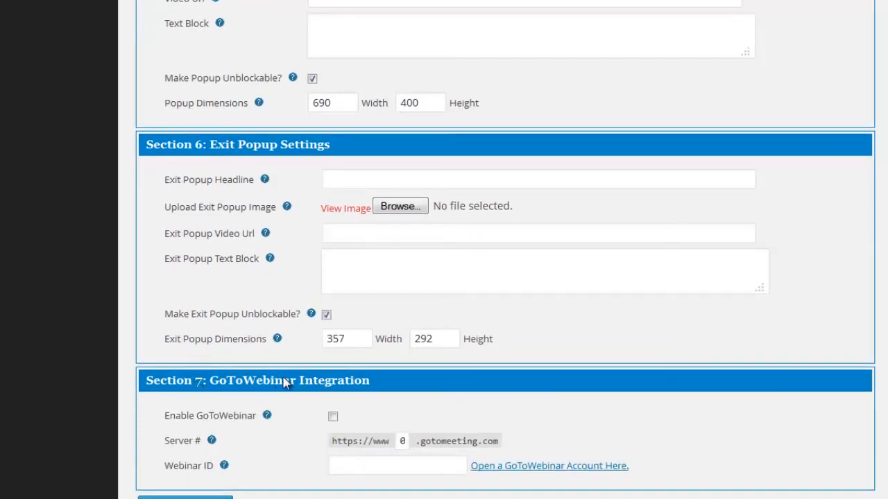
mouse_move(388, 427)
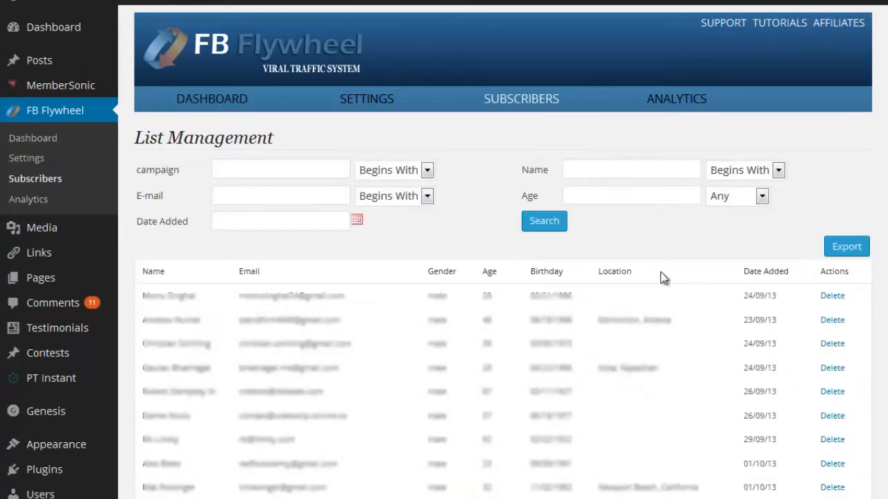
mouse_move(416, 287)
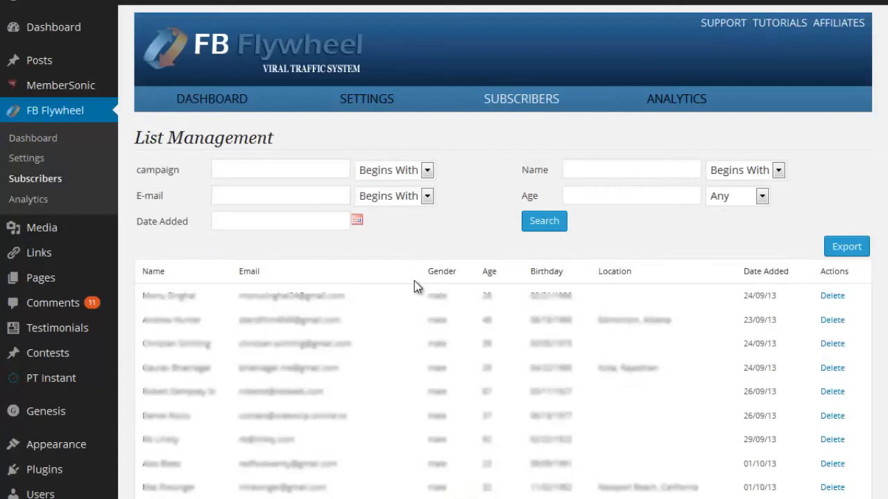
mouse_move(491, 290)
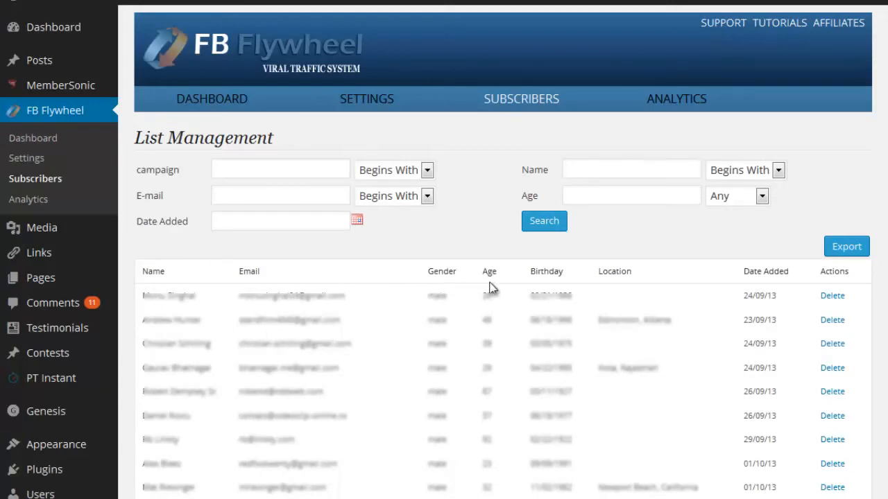
mouse_move(627, 298)
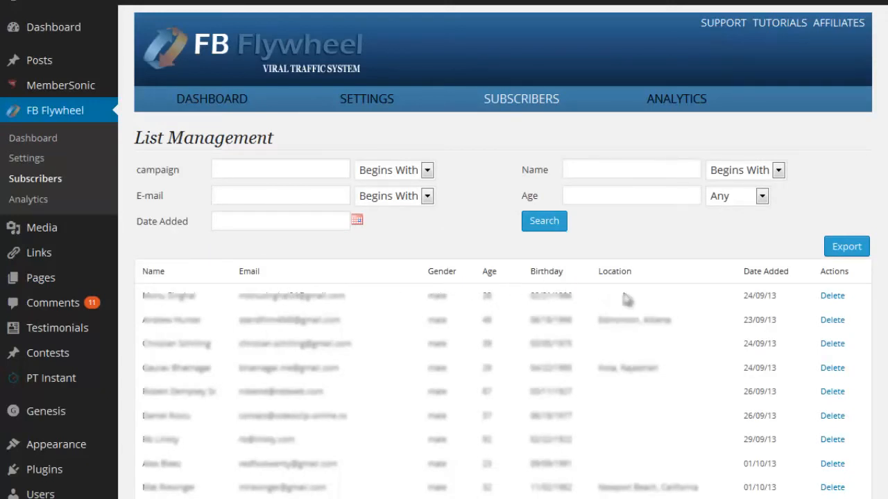
mouse_move(377, 322)
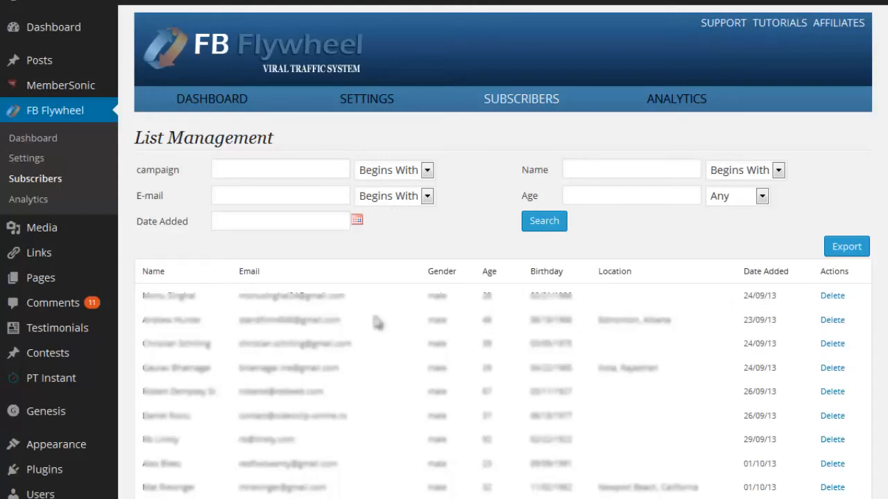
mouse_move(391, 394)
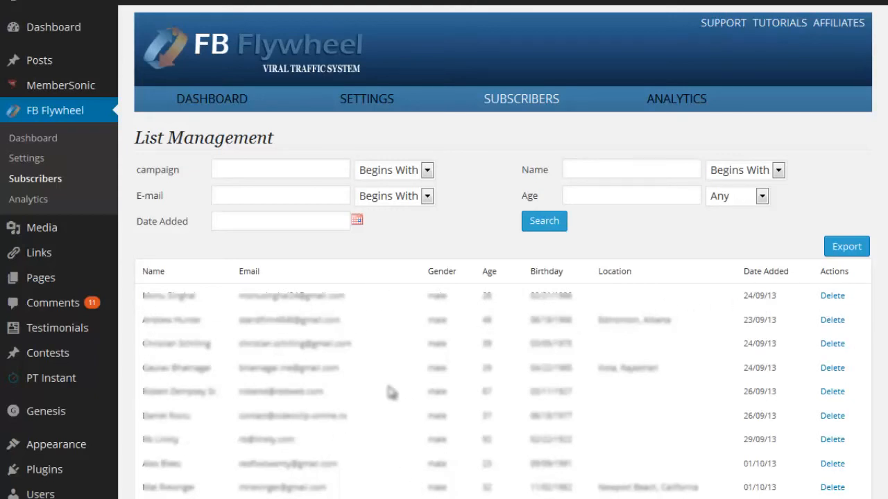
mouse_move(349, 290)
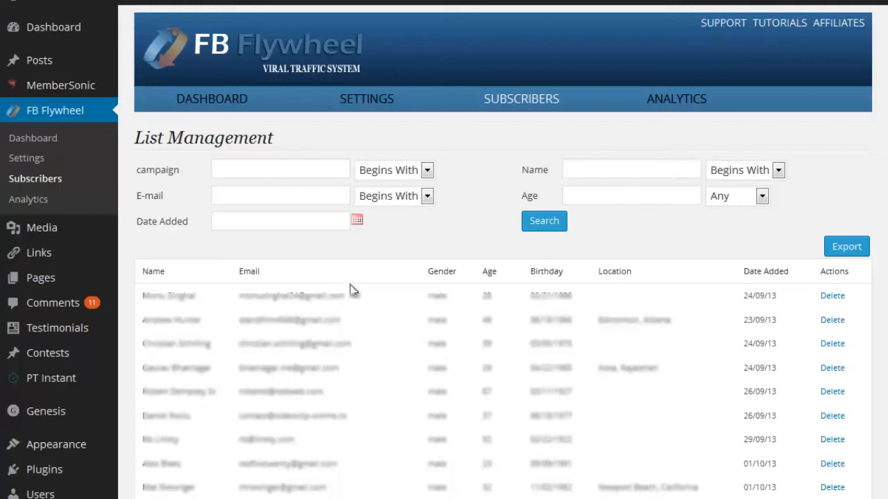
mouse_move(766, 299)
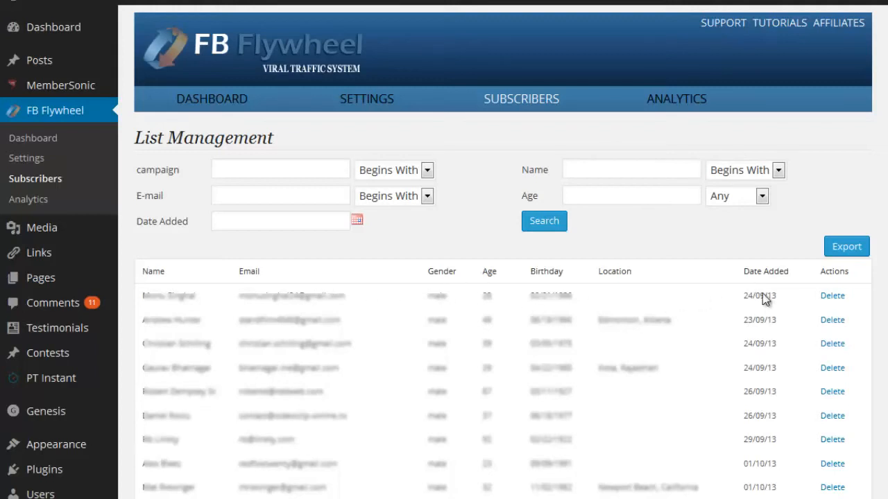
mouse_move(572, 129)
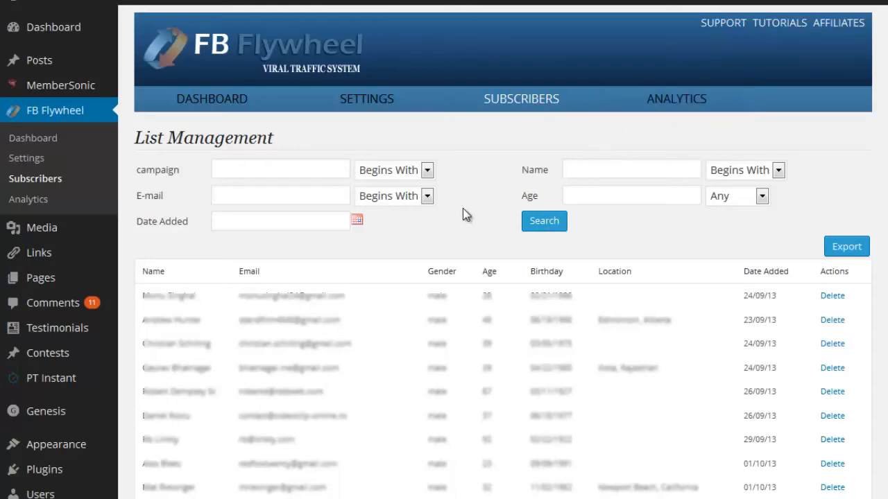
Switch the all-campaigns analytics chart from Weekly to Monthly and submit (11 leads this month).
left_click(677, 98)
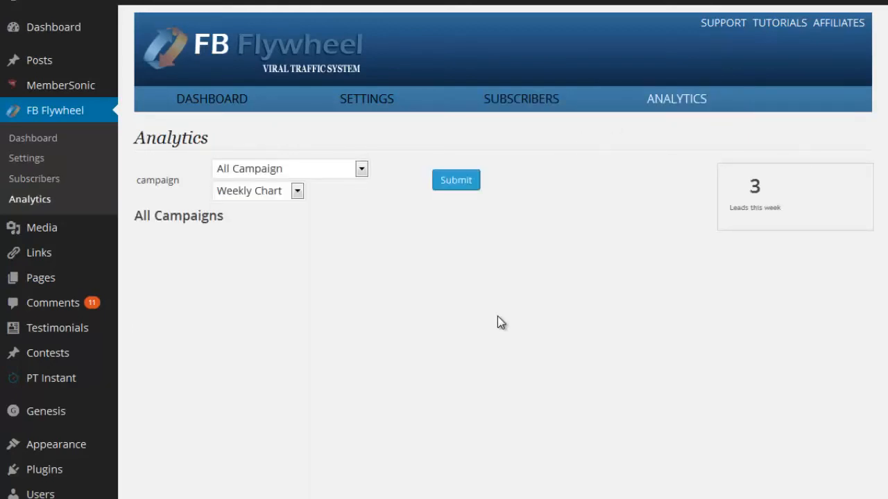
left_click(455, 180)
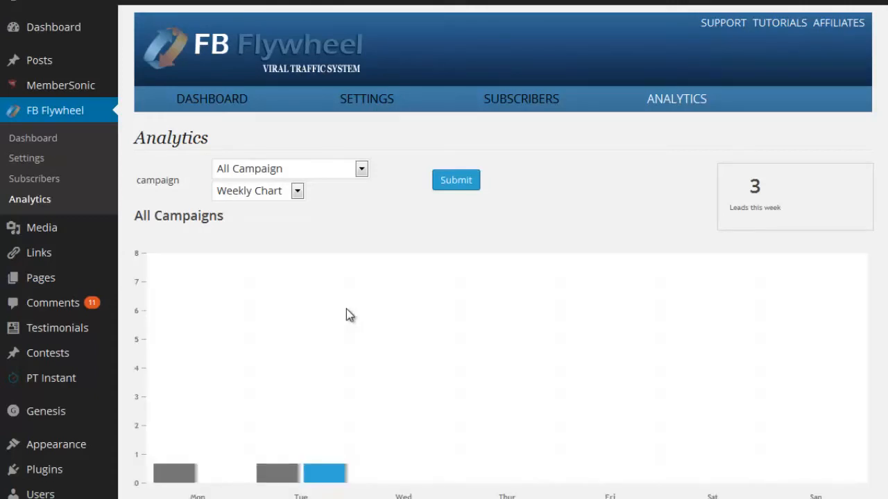
scroll("down", 3)
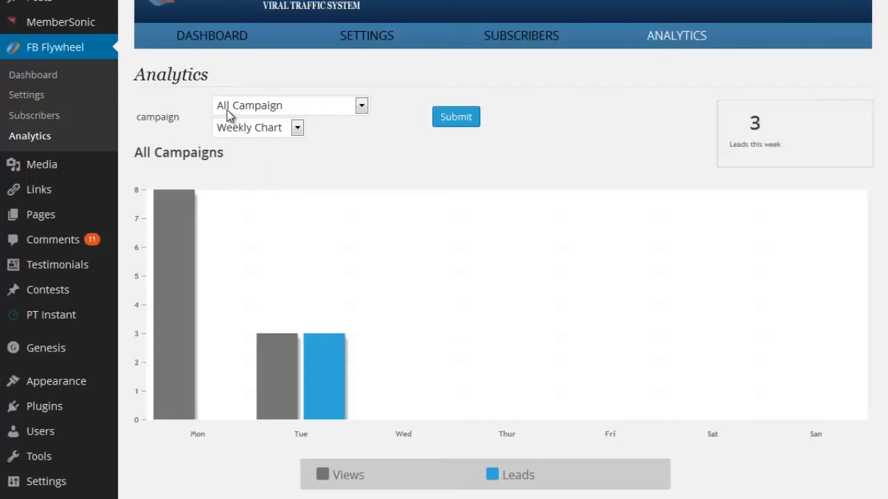
left_click(290, 106)
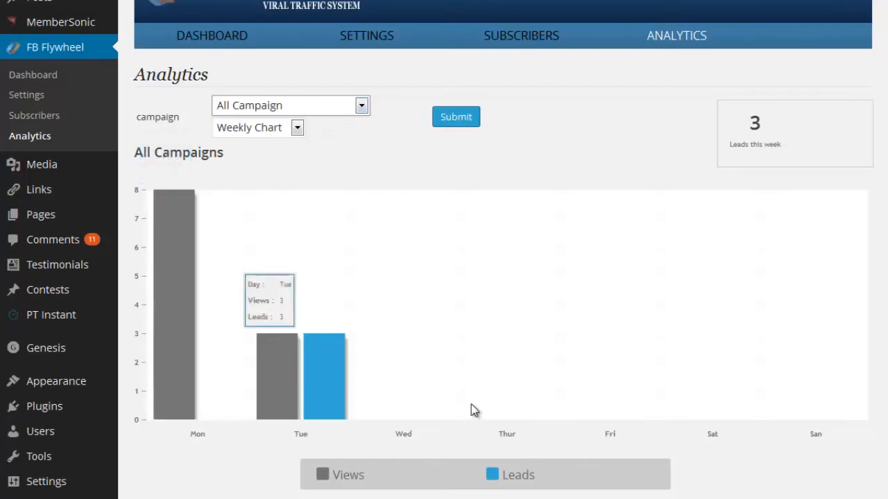
left_click(258, 127)
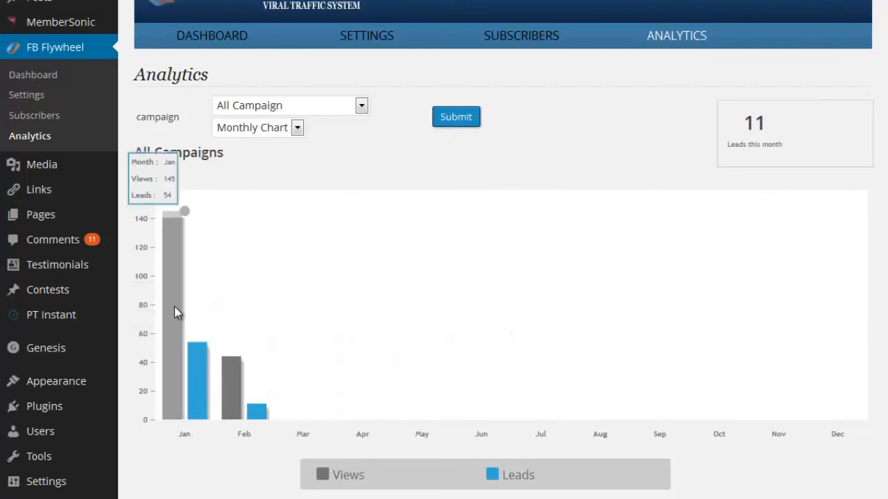
mouse_move(602, 308)
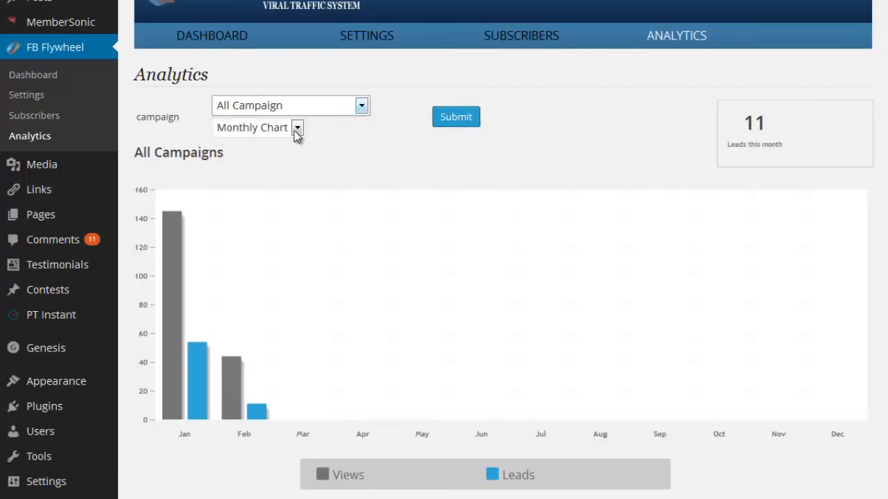
Load the Demographics age-and-gender chart for all campaigns.
left_click(257, 128)
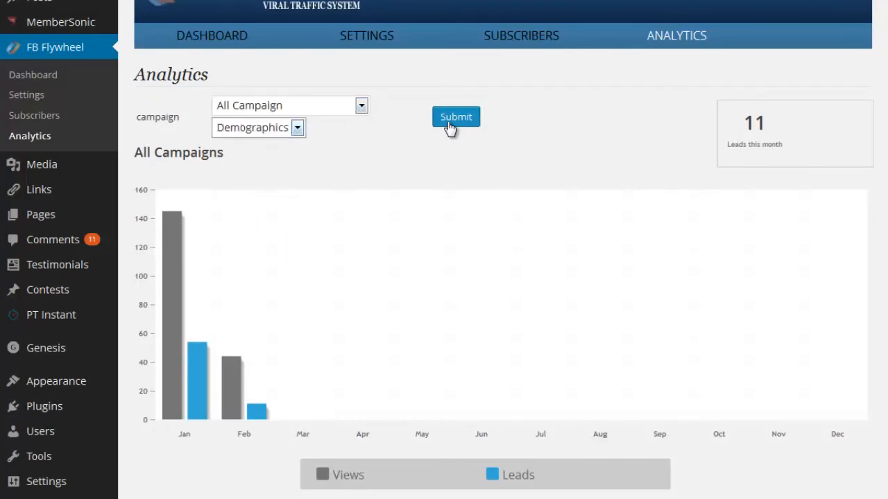
mouse_move(504, 259)
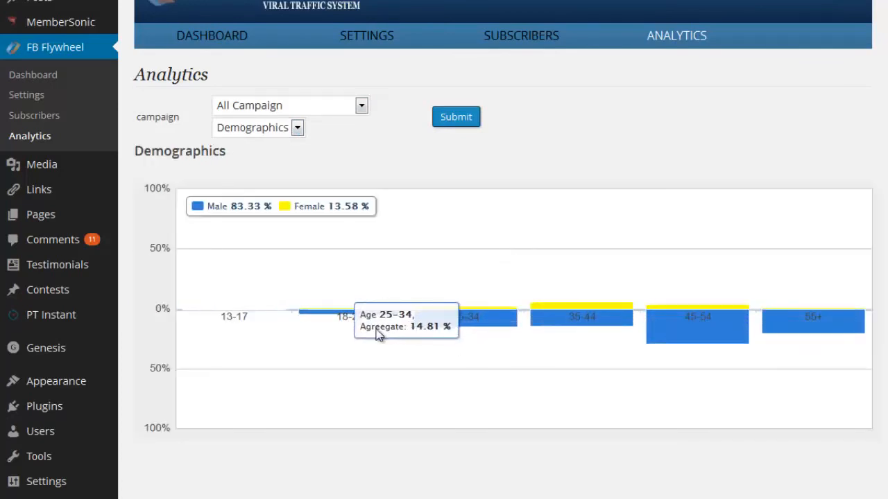
mouse_move(207, 216)
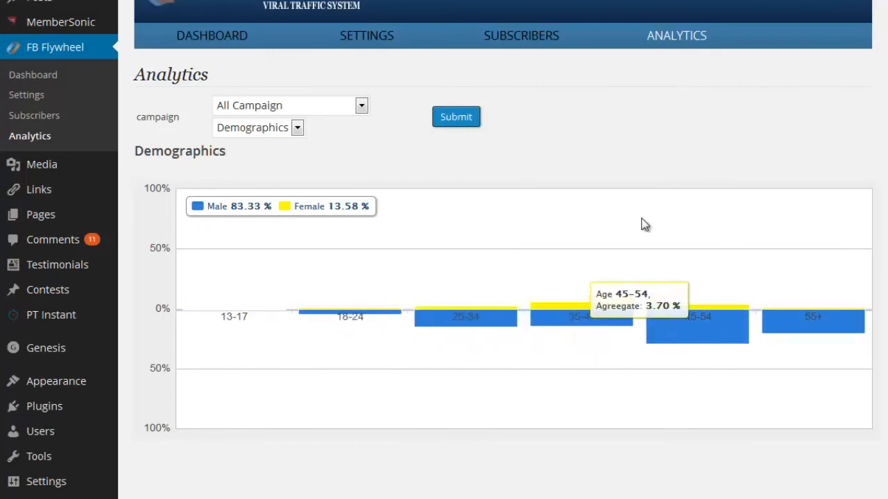
mouse_move(621, 390)
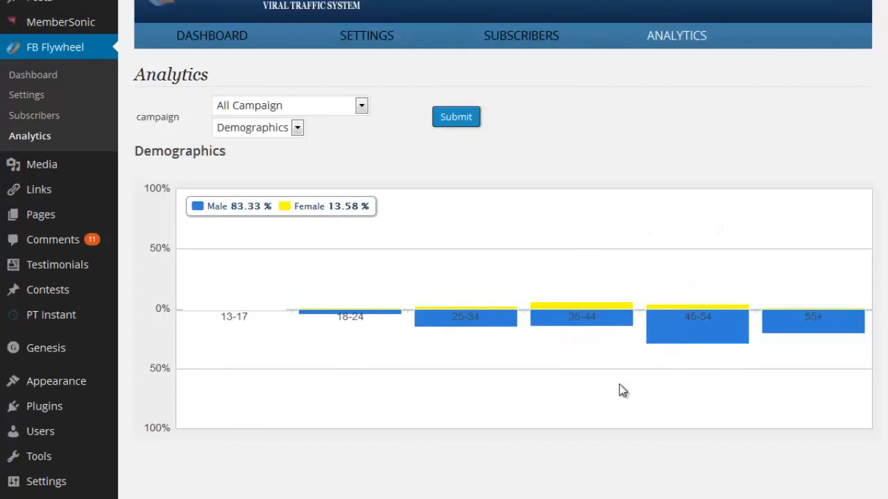
mouse_move(271, 244)
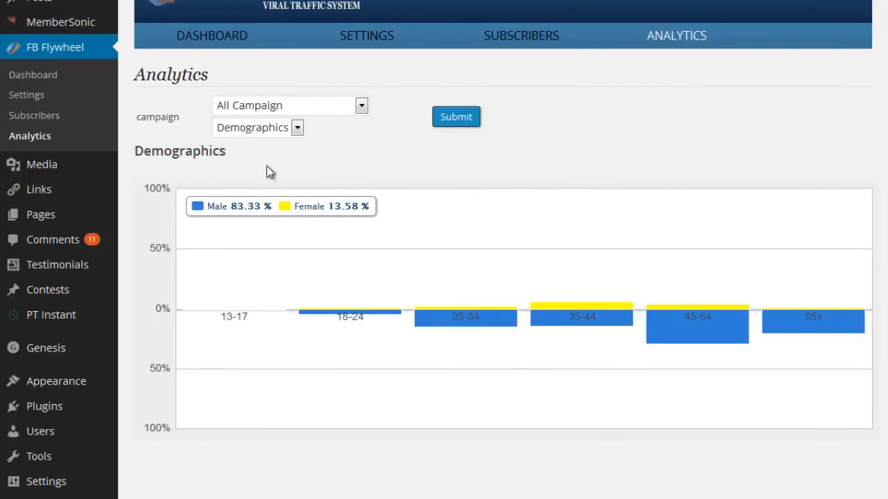
mouse_move(15, 67)
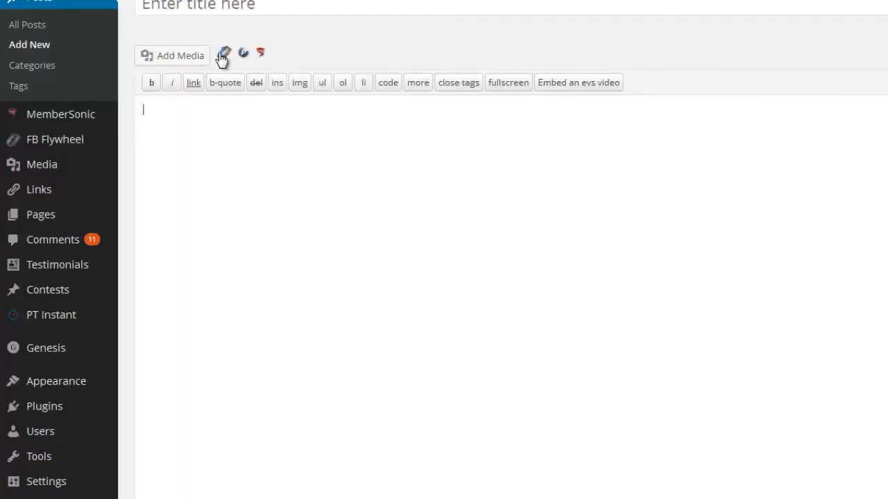
Insert a plain [fbflywheel id=1] shortcode for the MemberSonic Lite campaign into the post.
left_click(242, 53)
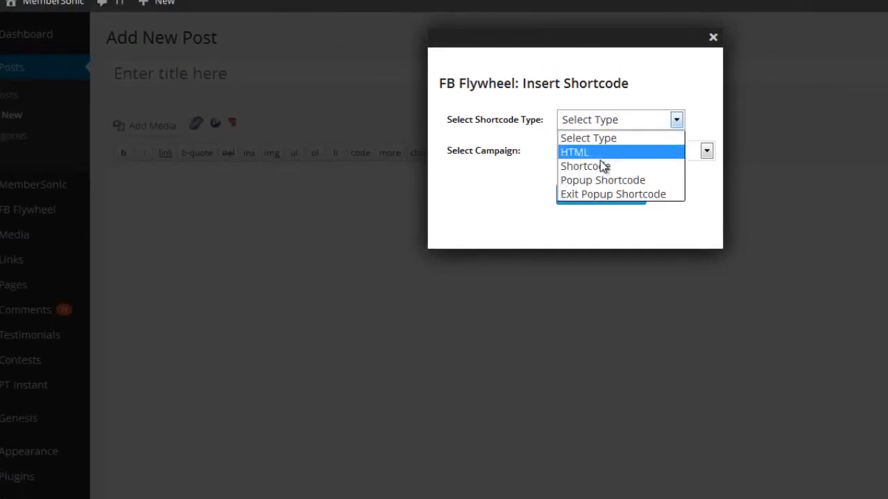
mouse_move(602, 181)
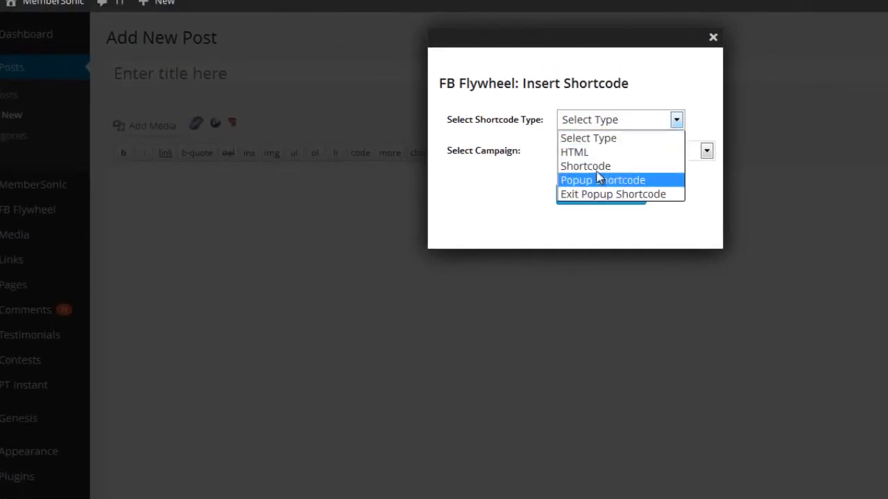
mouse_move(586, 166)
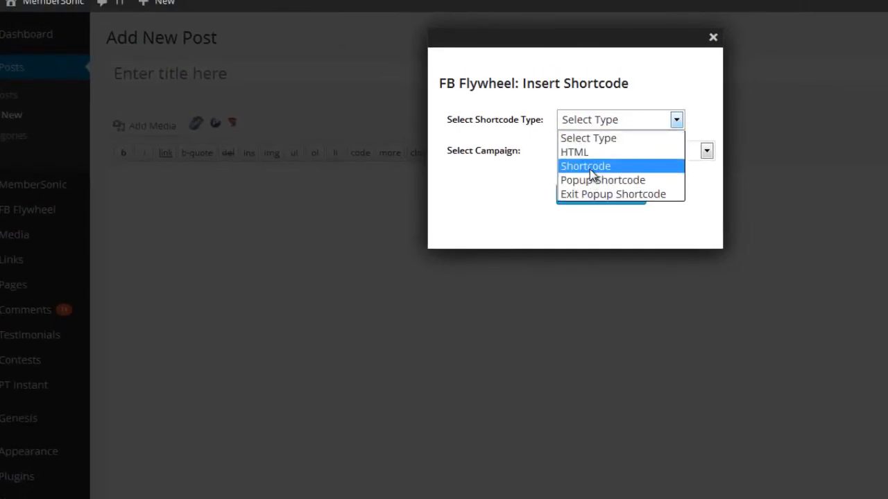
mouse_move(593, 194)
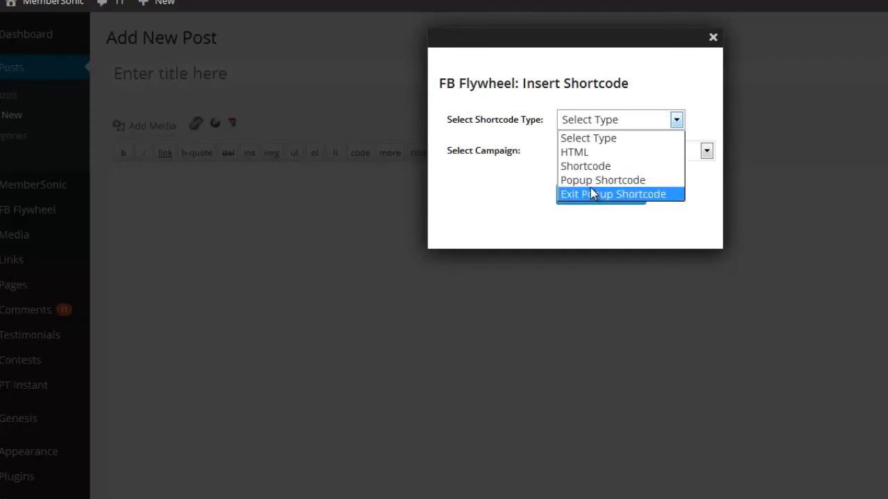
mouse_move(574, 151)
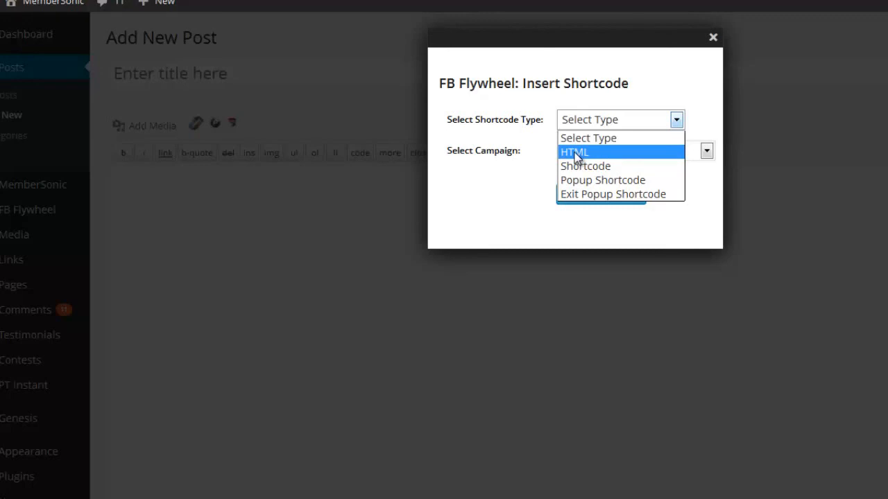
left_click(585, 166)
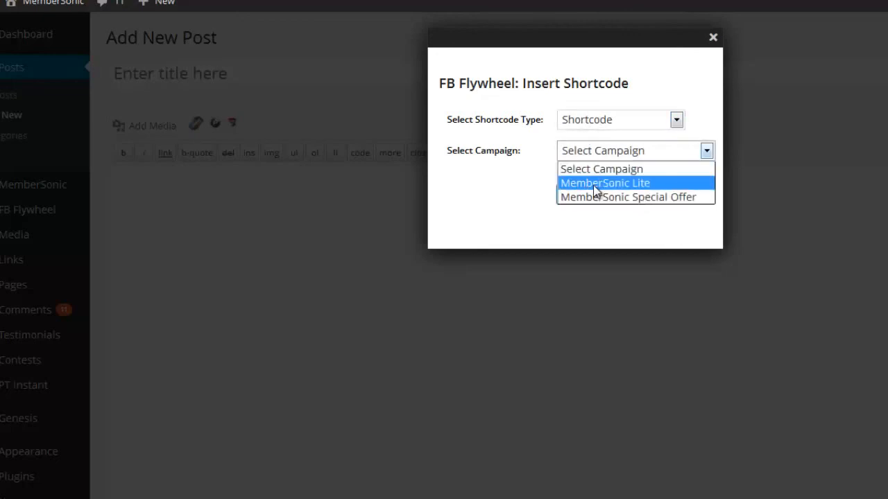
left_click(605, 183)
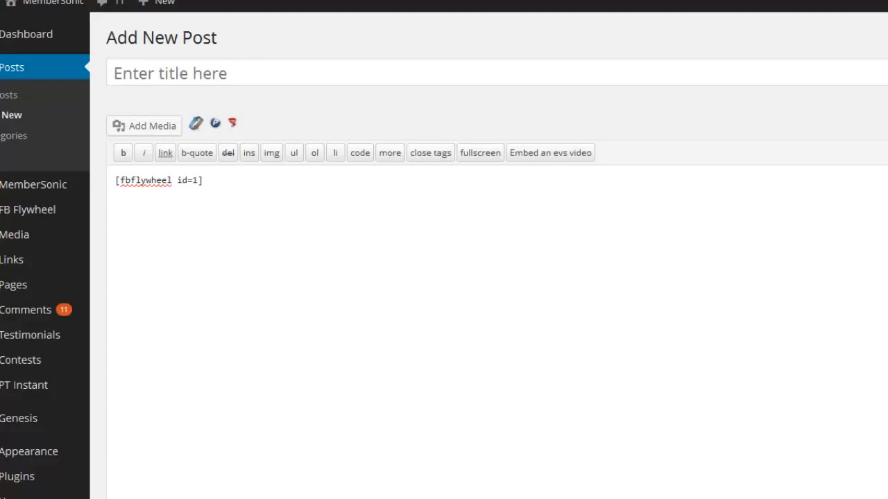
mouse_move(154, 239)
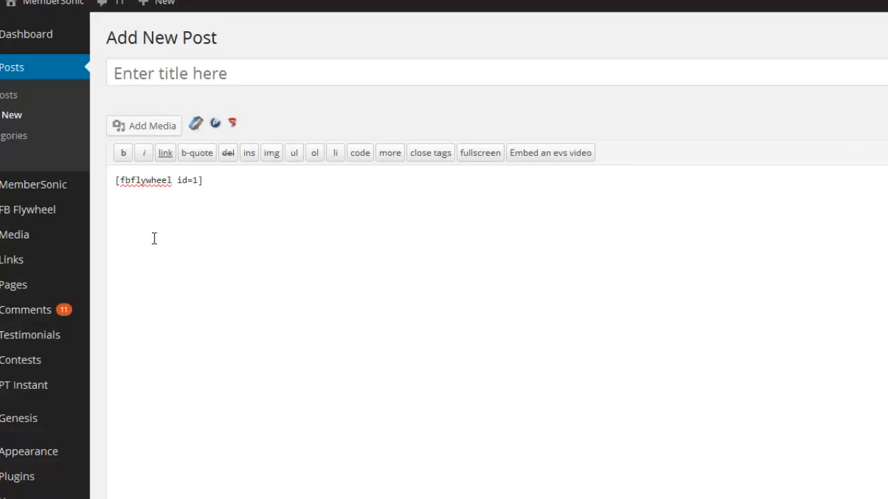
mouse_move(155, 242)
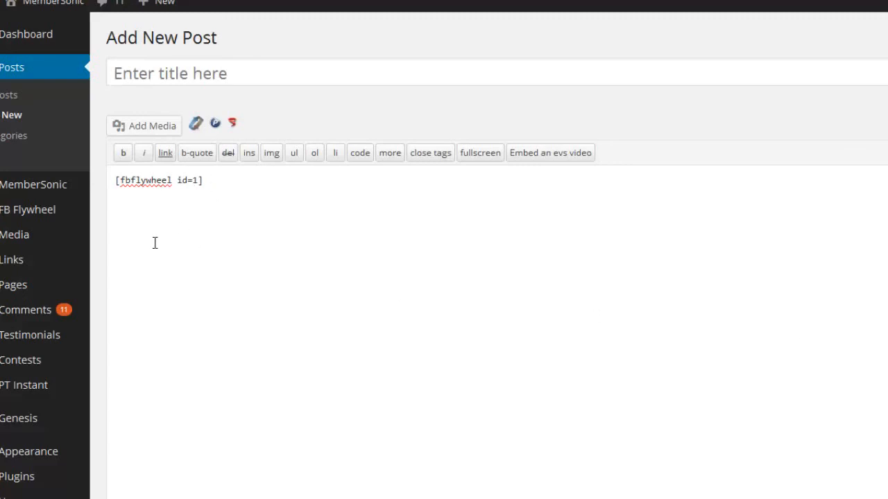
mouse_move(187, 266)
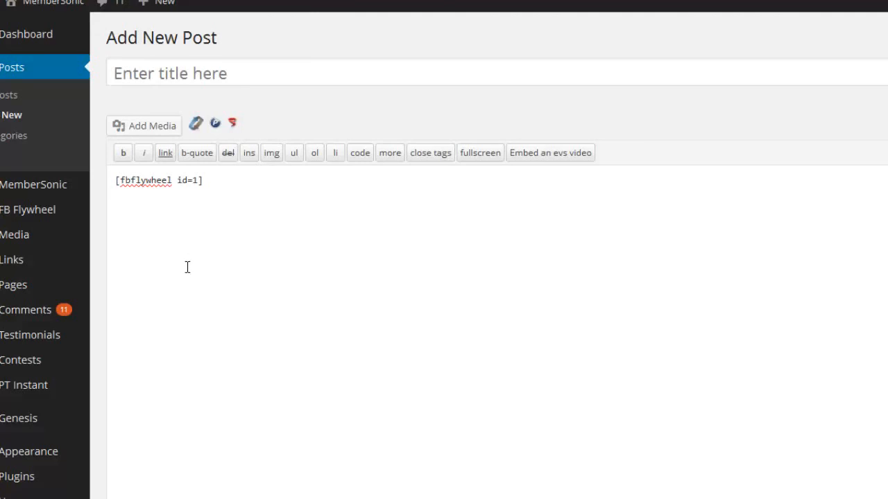
mouse_move(190, 273)
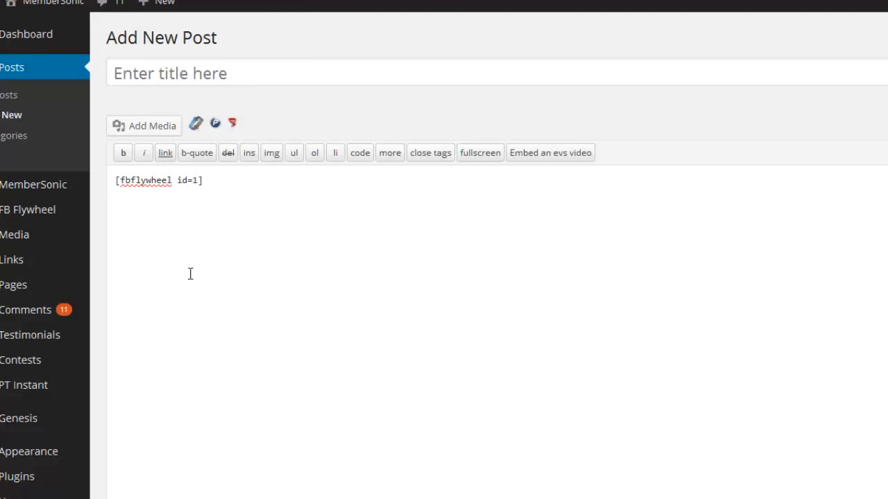